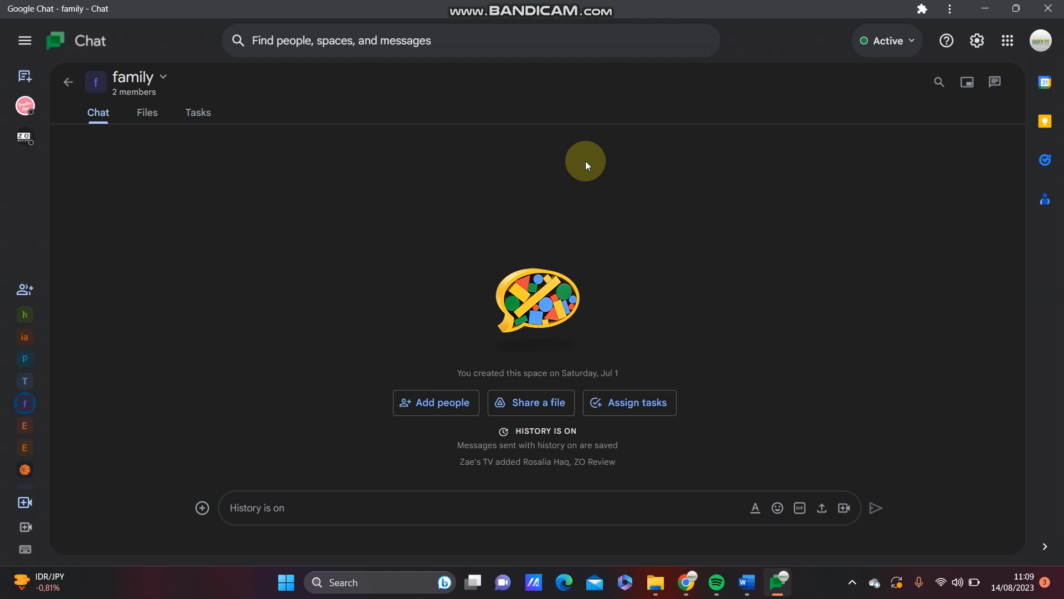
mouse_move(584, 168)
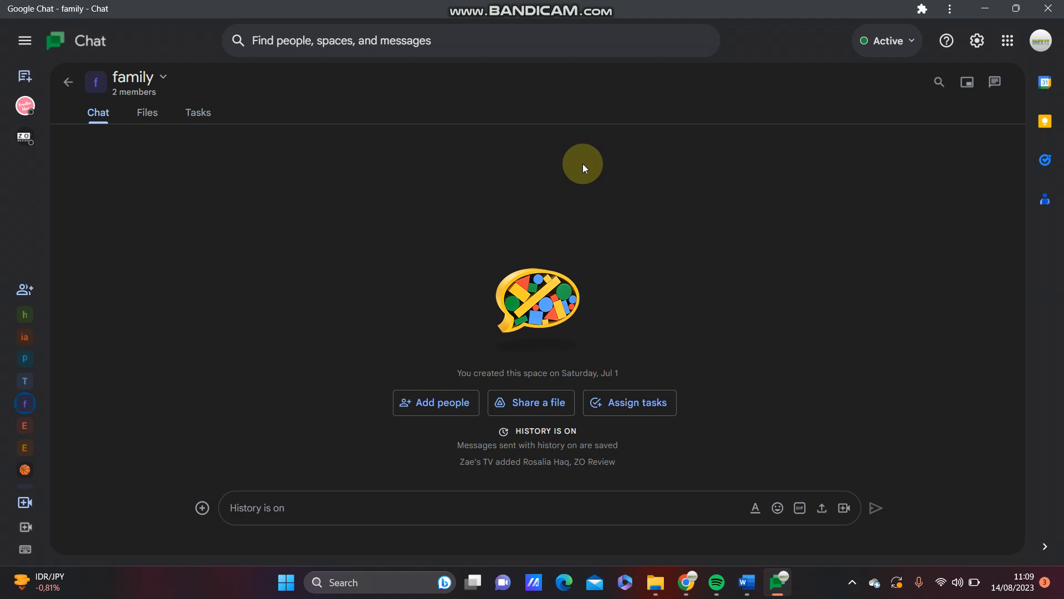
mouse_move(581, 183)
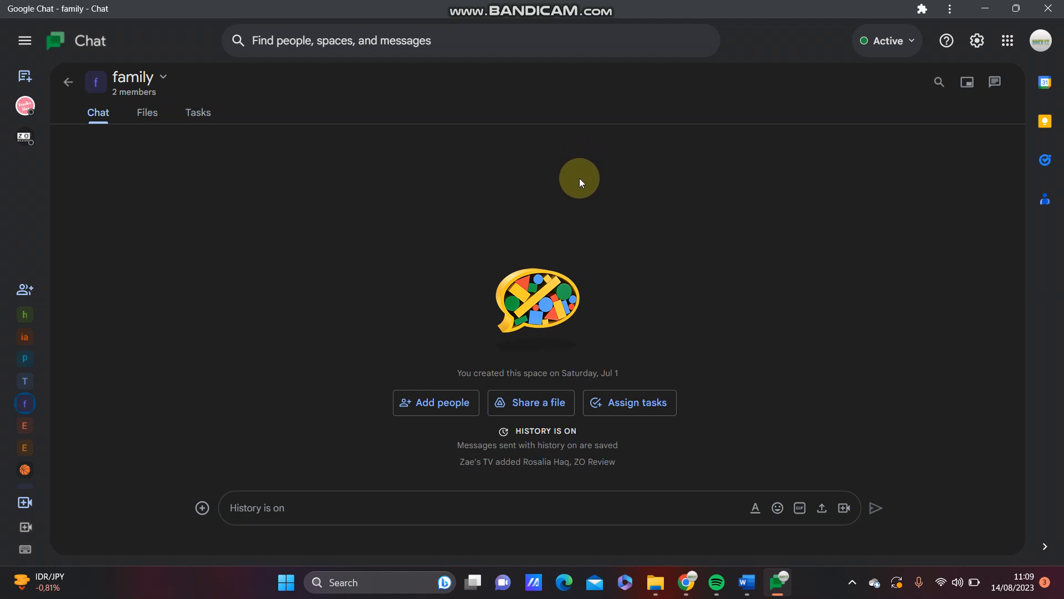
mouse_move(464, 176)
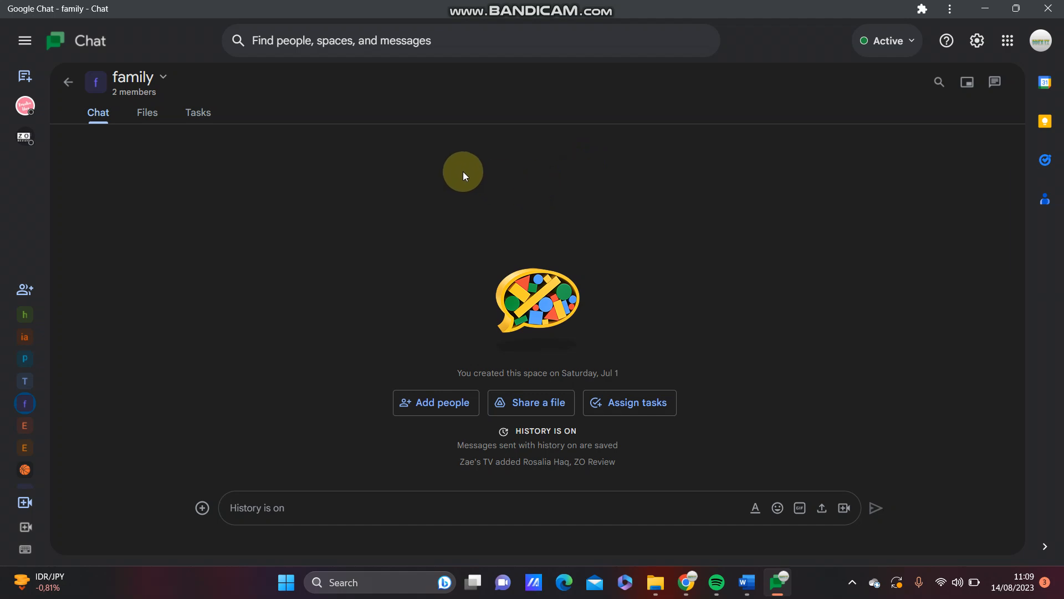
left_click(24, 105)
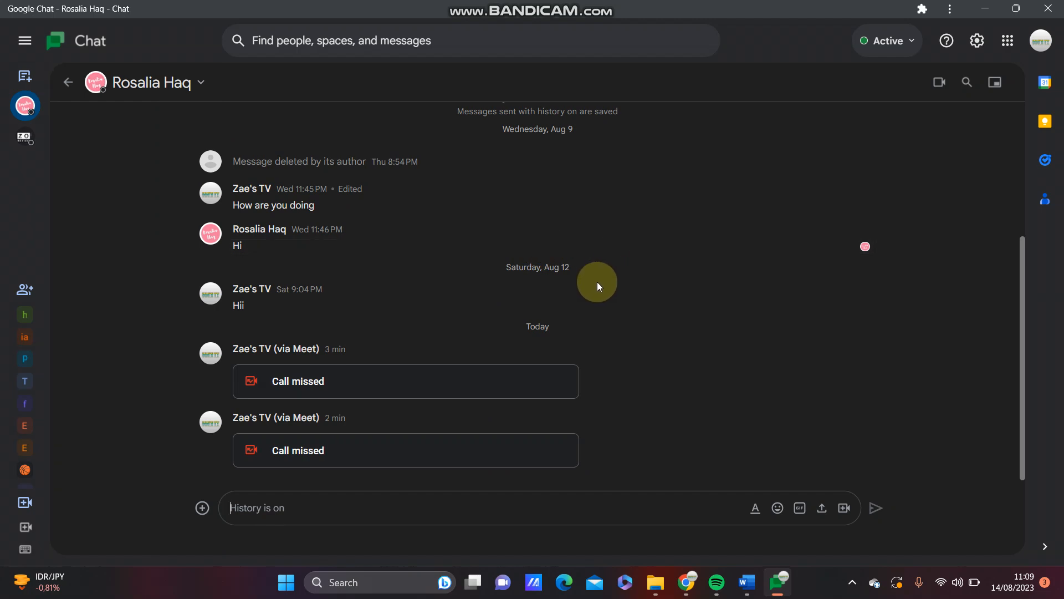
mouse_move(939, 83)
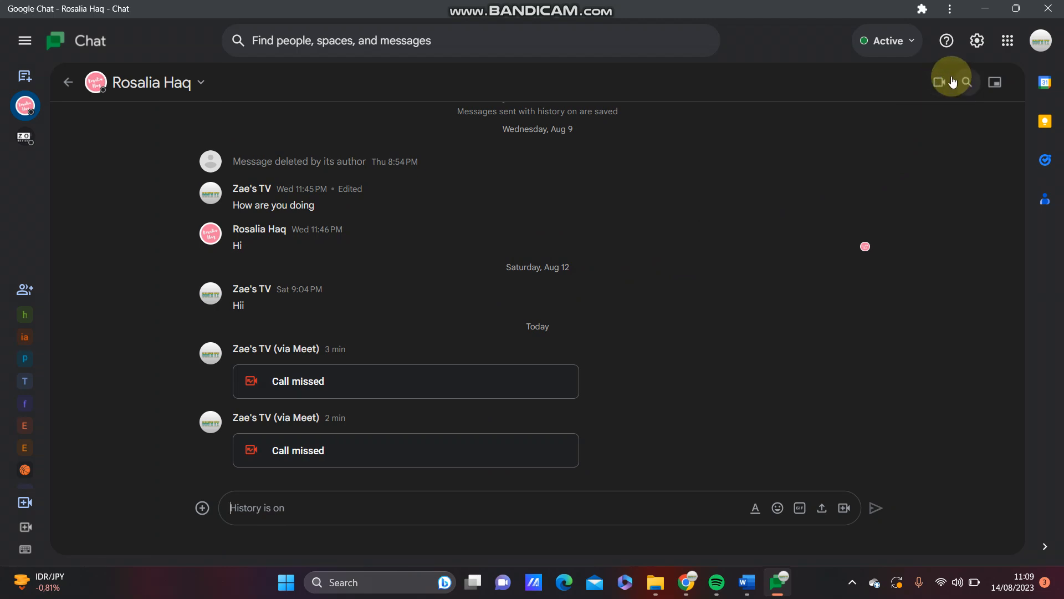
mouse_move(940, 82)
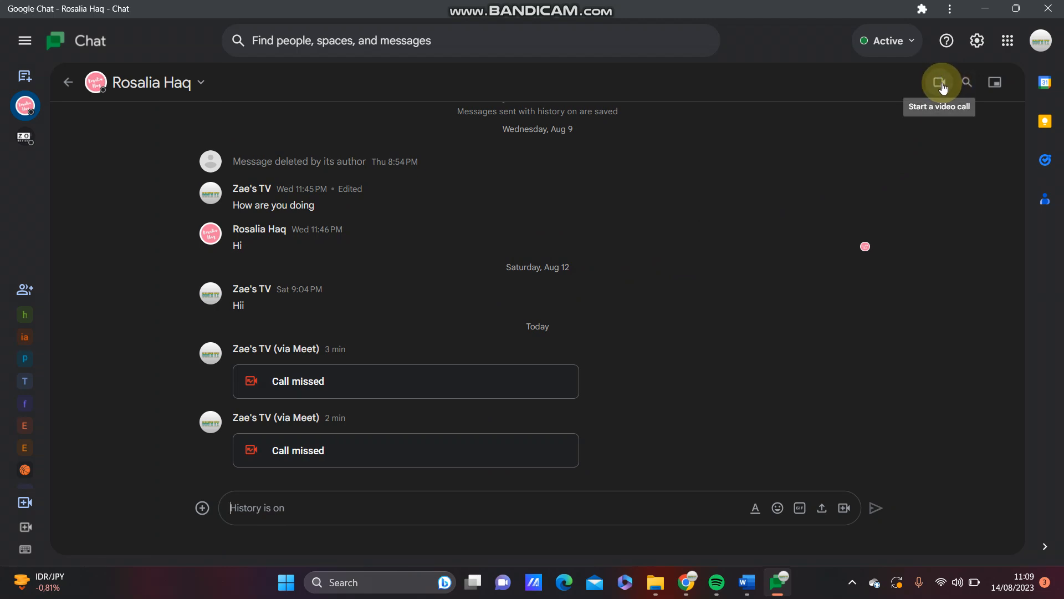
mouse_move(922, 89)
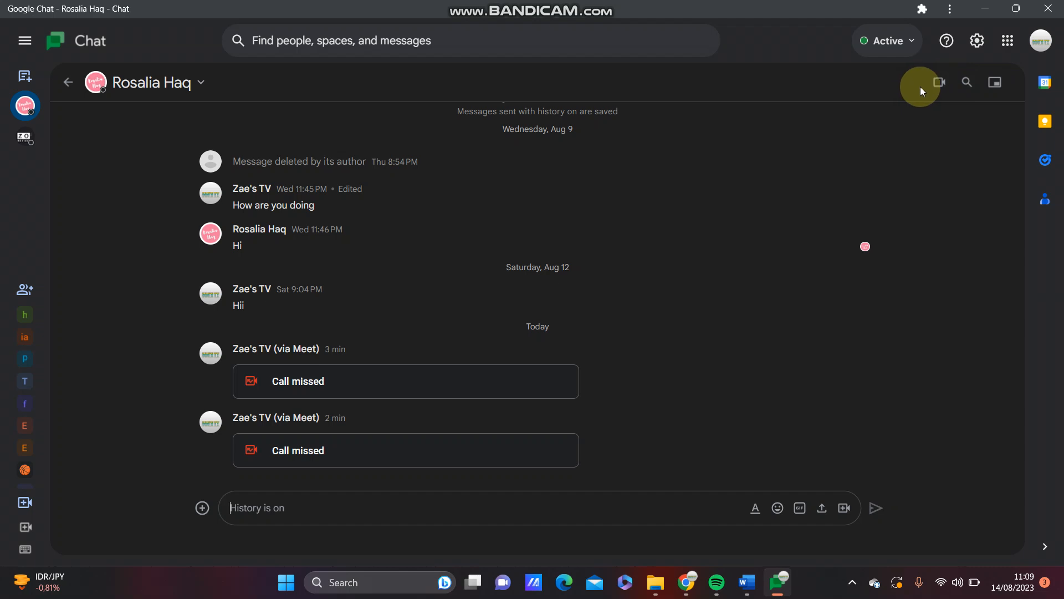
mouse_move(938, 89)
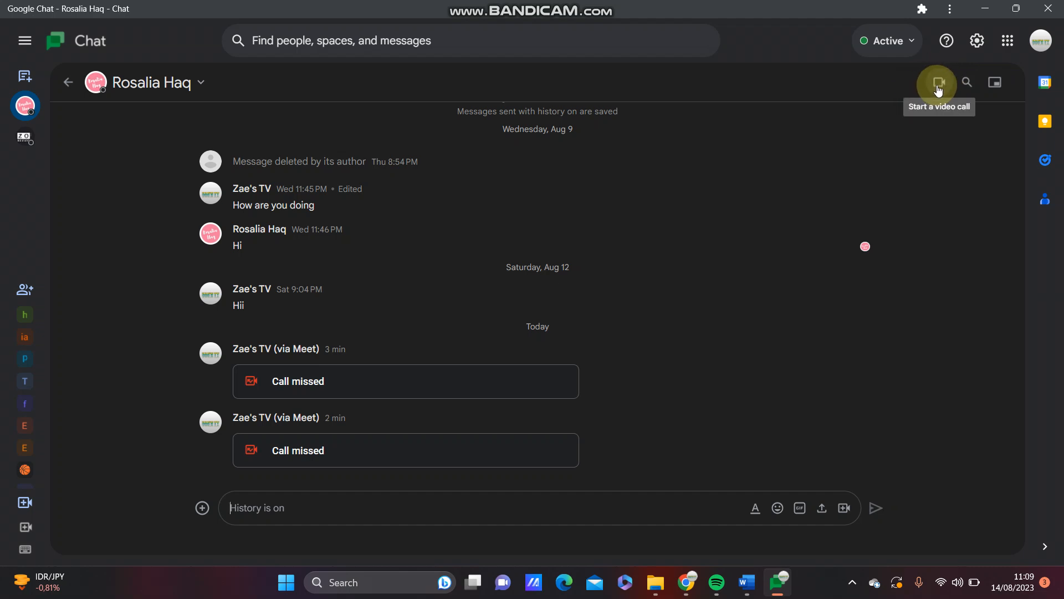
left_click(938, 82)
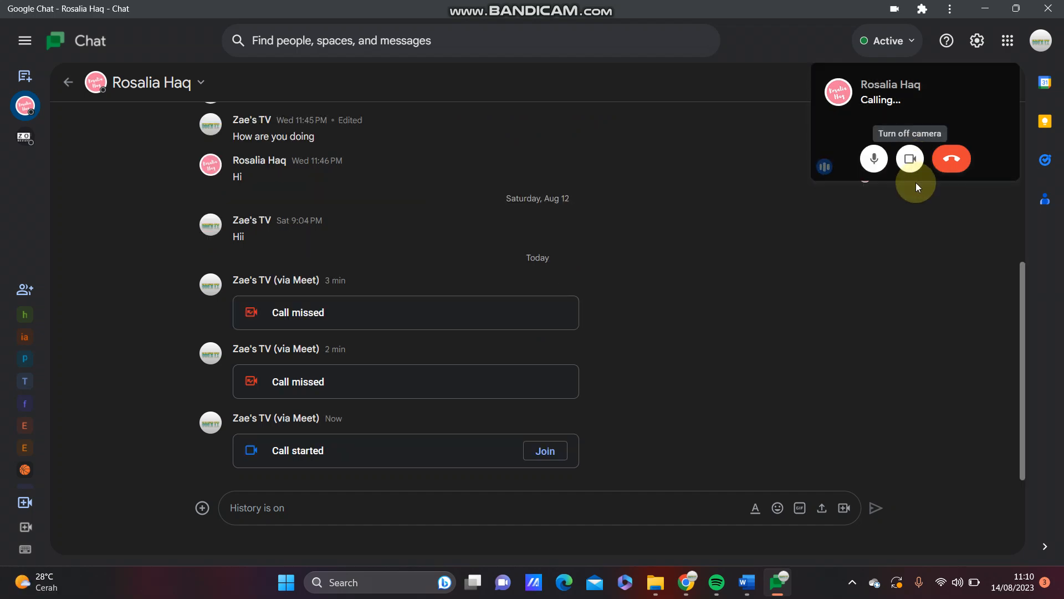
left_click(909, 159)
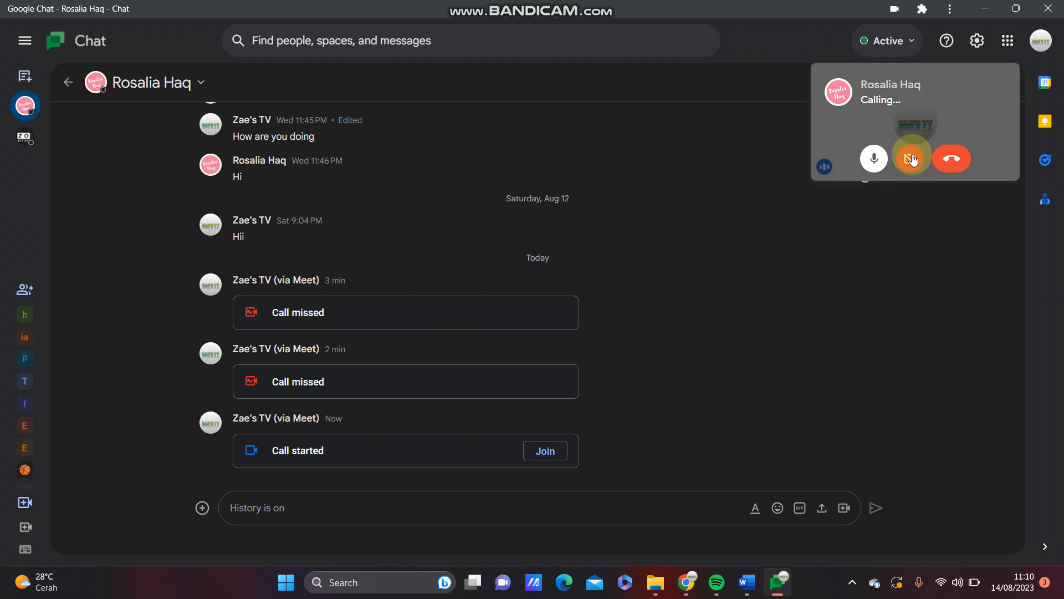
left_click(874, 158)
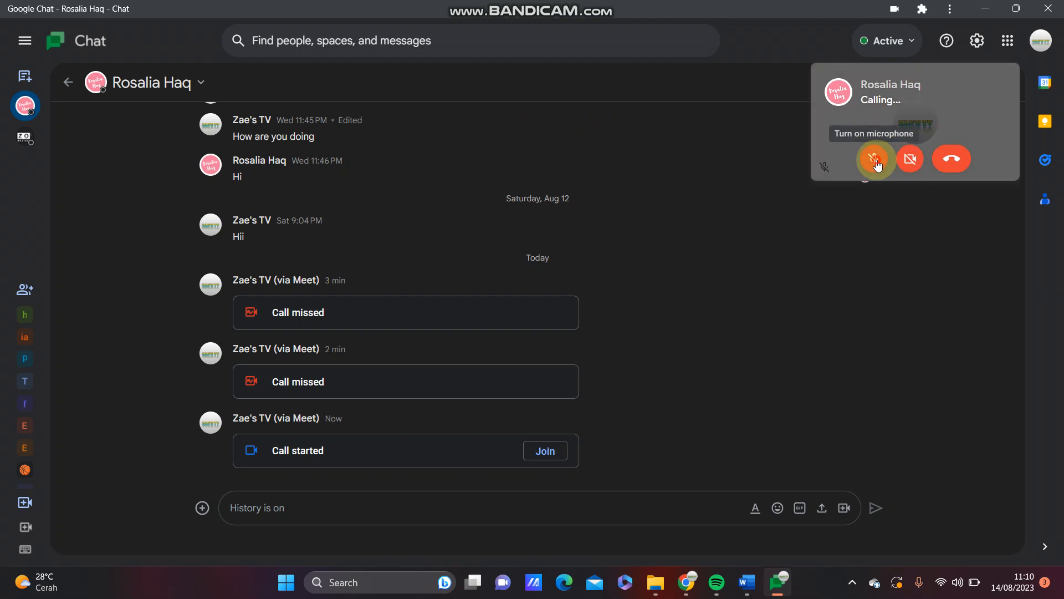
left_click(873, 159)
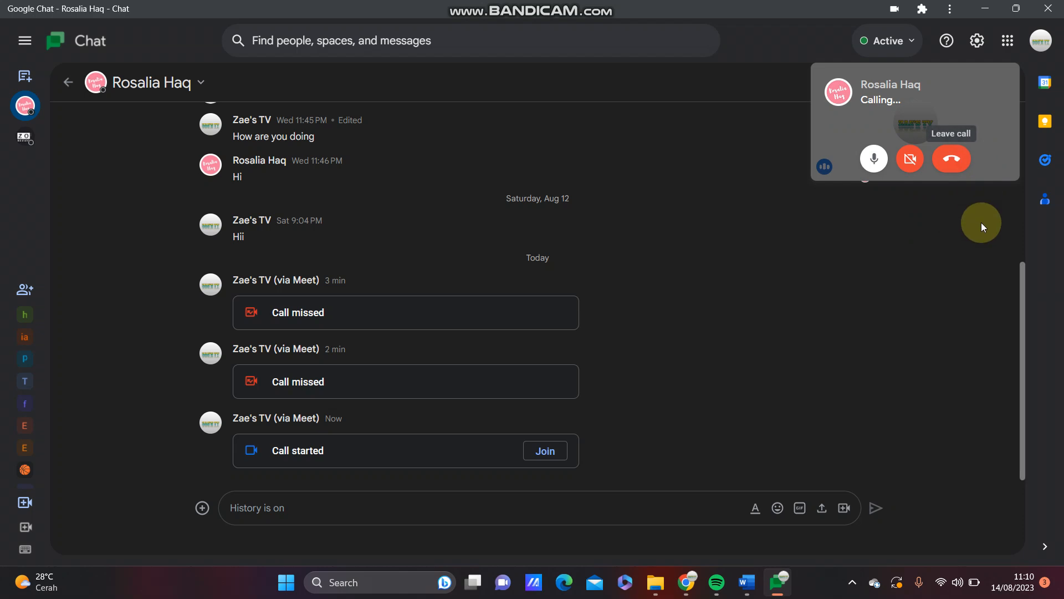